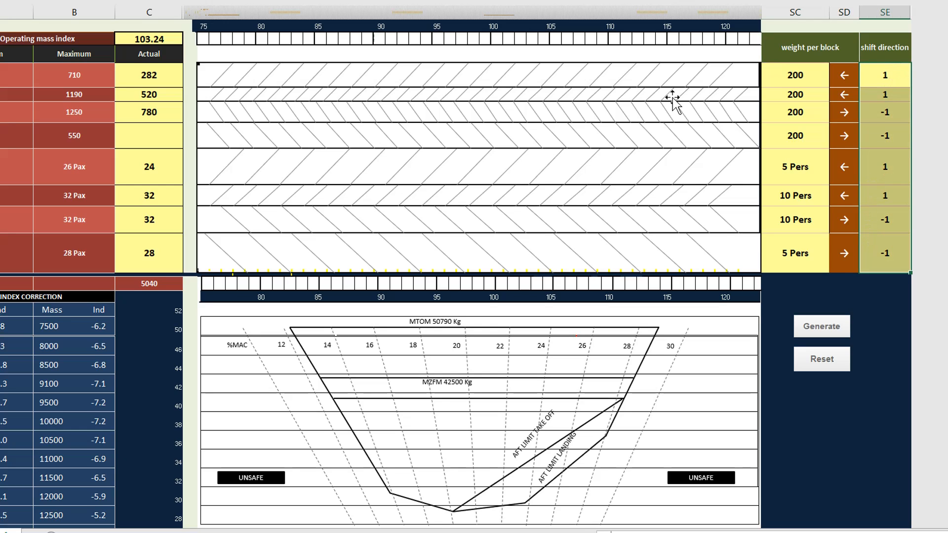
Run the Generate macro so the red trim line crosses every load block and drops into the CG envelope.
left_click(148, 38)
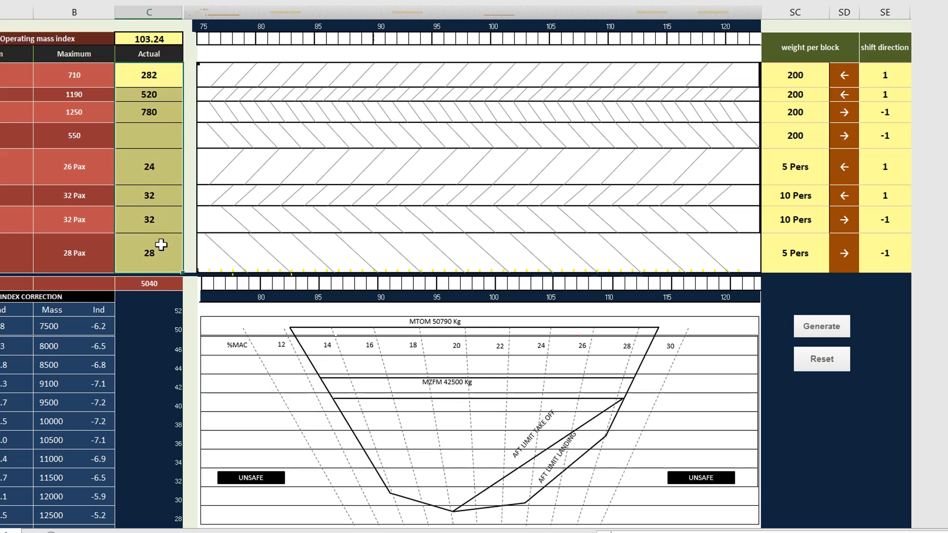
left_click(820, 327)
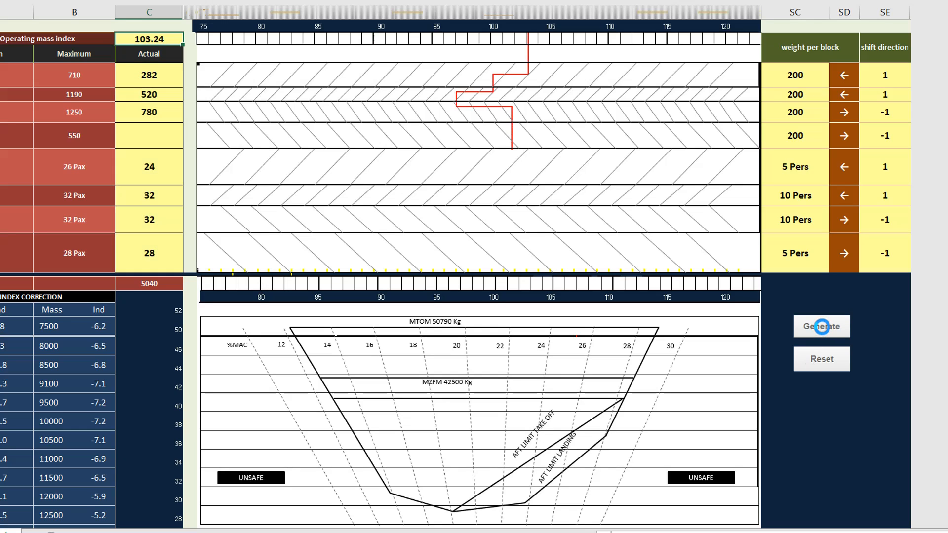
left_click(821, 325)
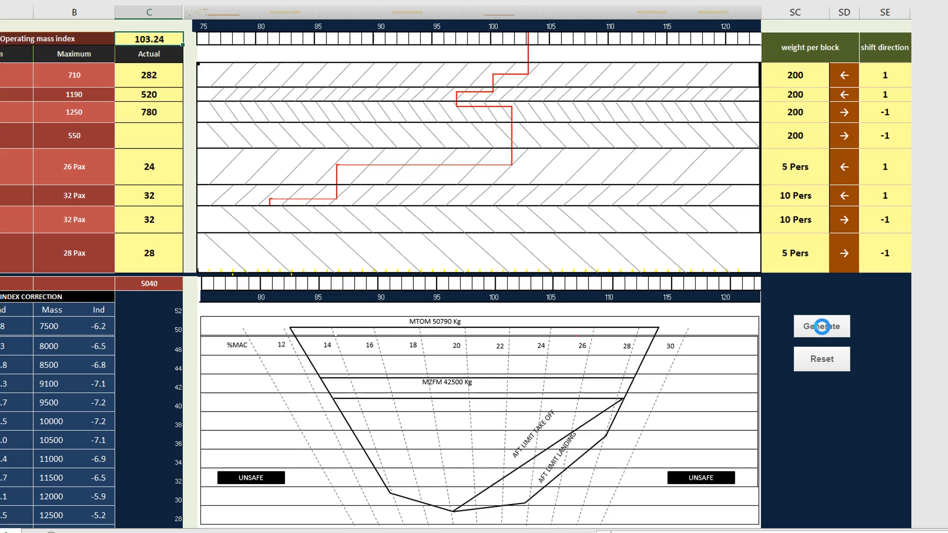
left_click(820, 327)
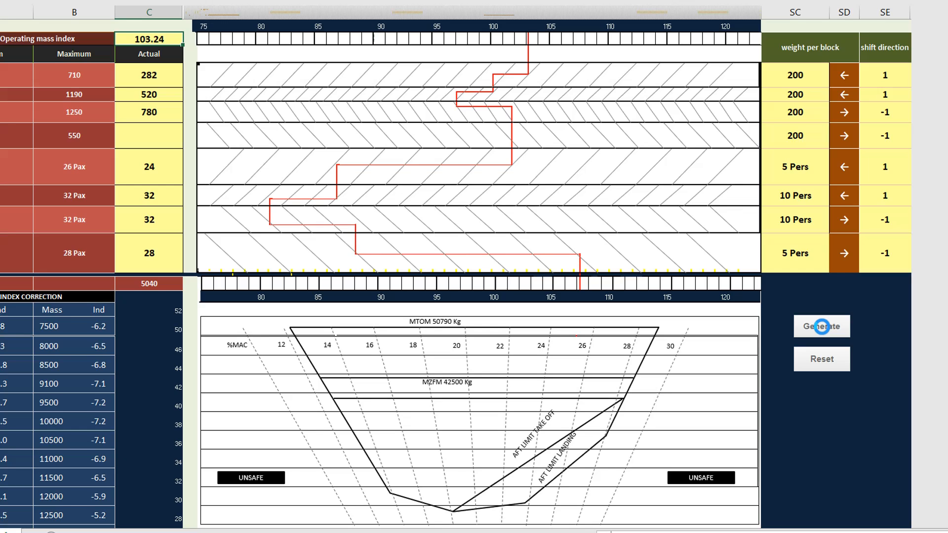
left_click(821, 326)
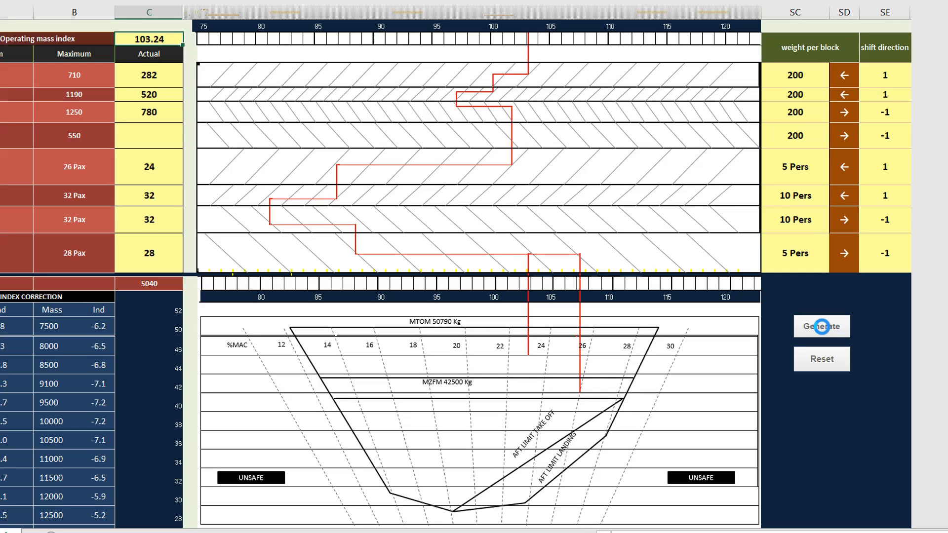
left_click(820, 327)
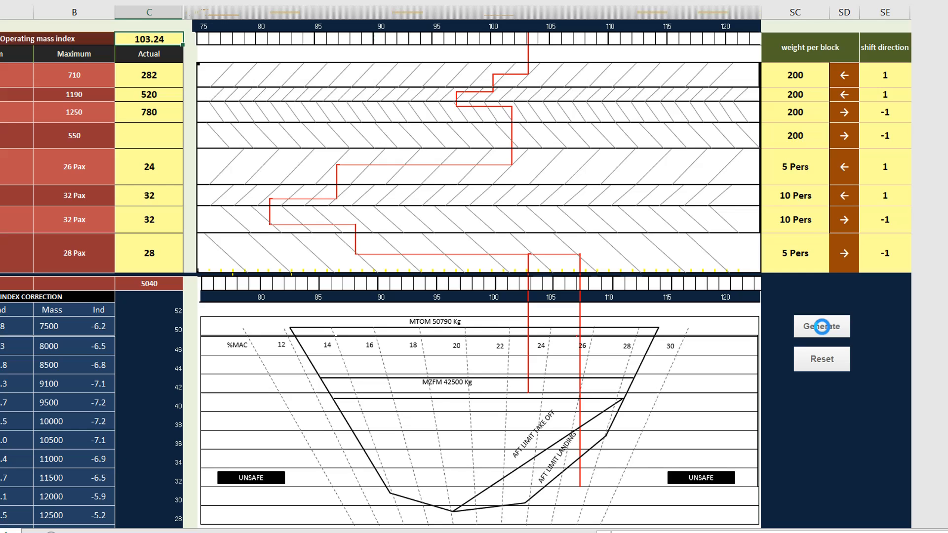
mouse_move(744, 428)
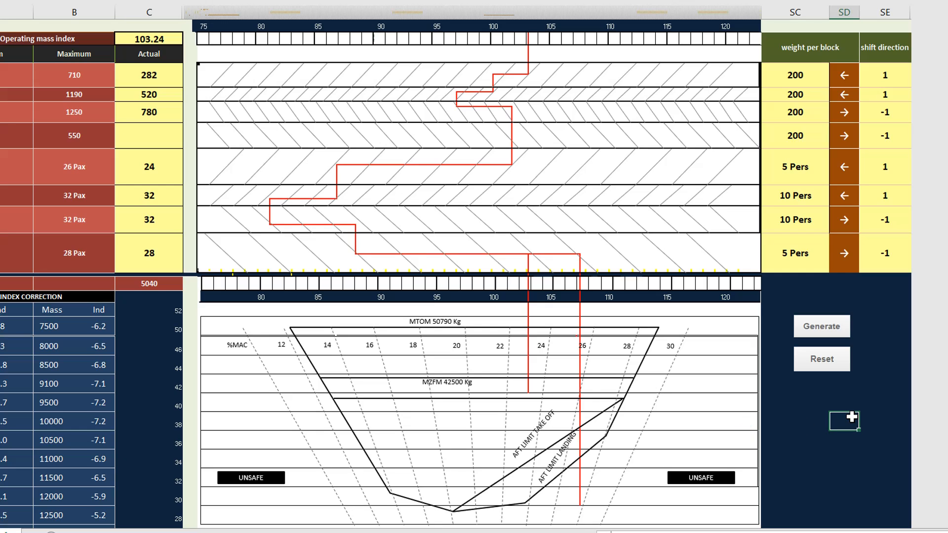
mouse_move(823, 379)
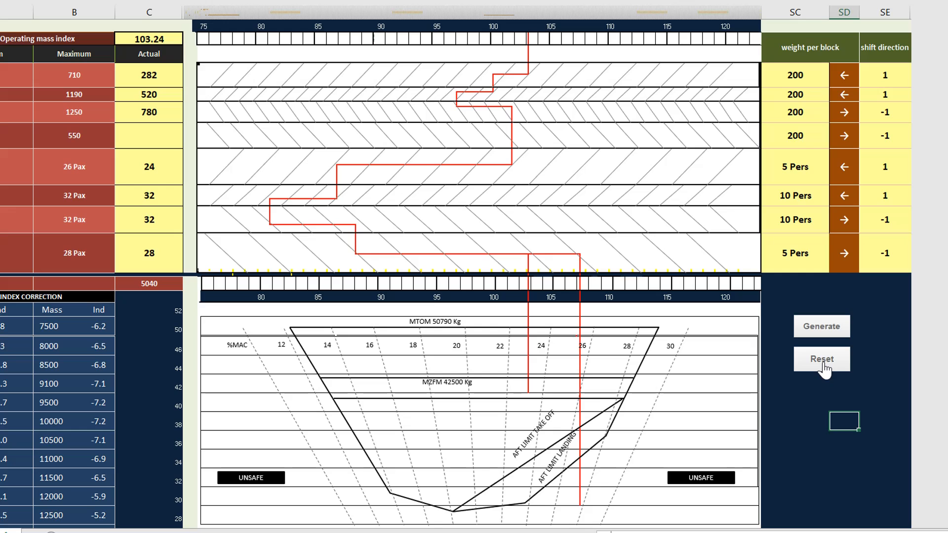
Run Reset to erase the red trim line from the index blocks and CG envelope chart.
left_click(821, 358)
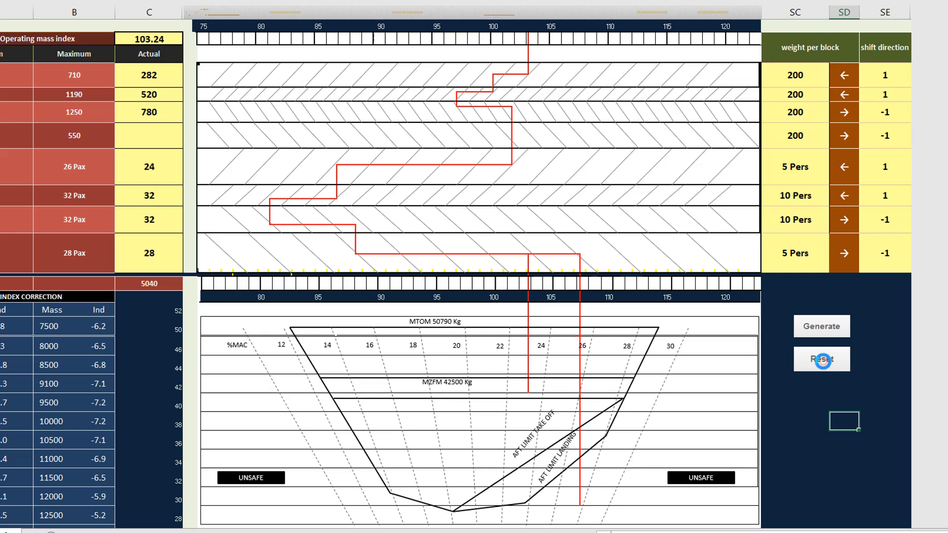
left_click(821, 358)
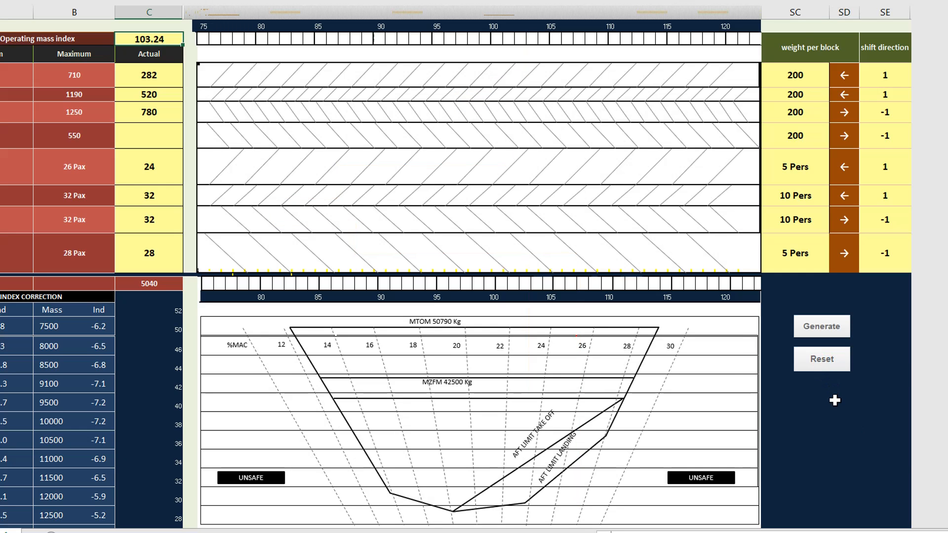